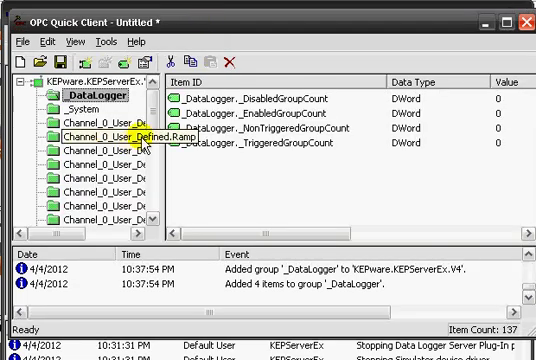
pyautogui.scroll(-3)
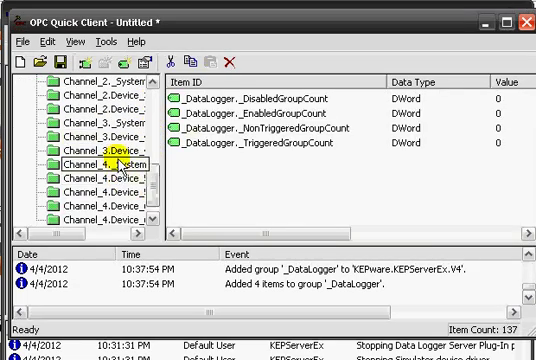